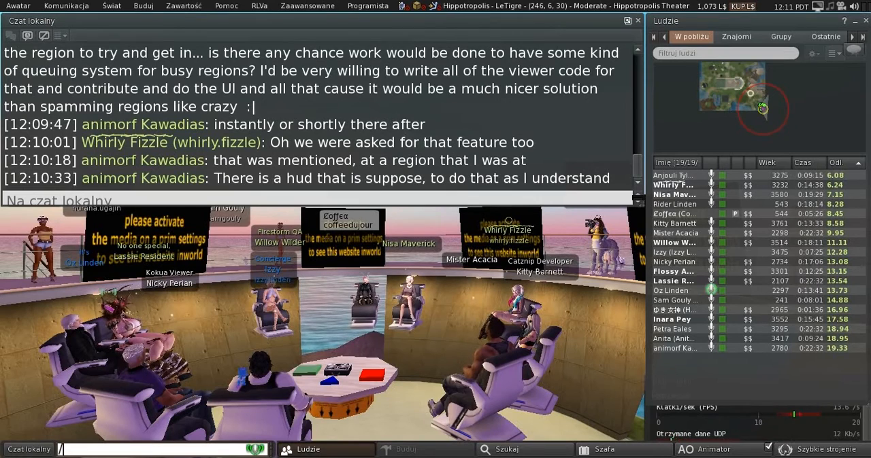
{"action": "type", "text": "/mesugg"}
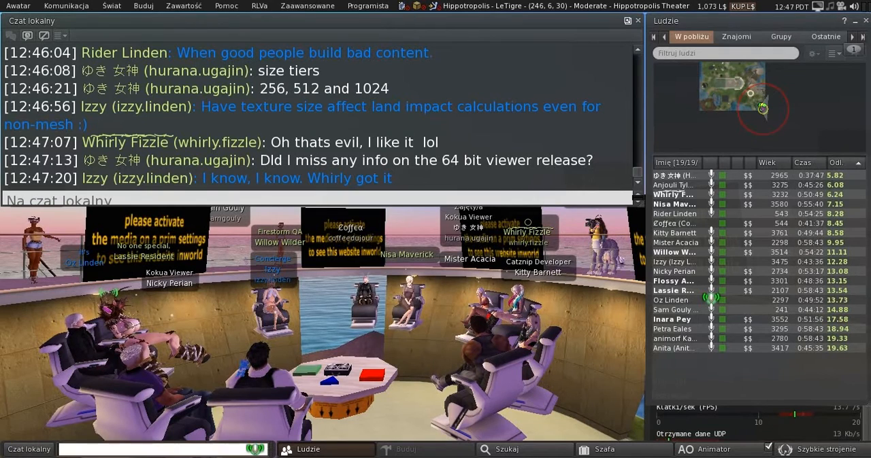
{"action": "type", "text": "Tex"}
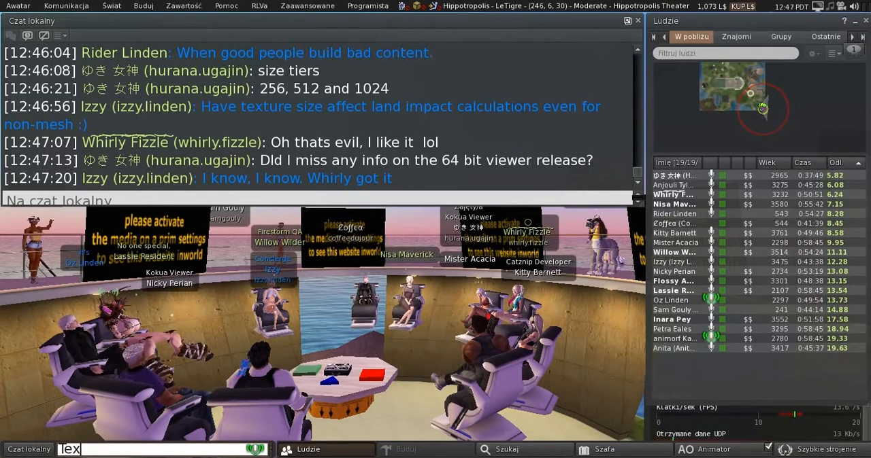
{"action": "type", "text": "texture LOD. ~"}
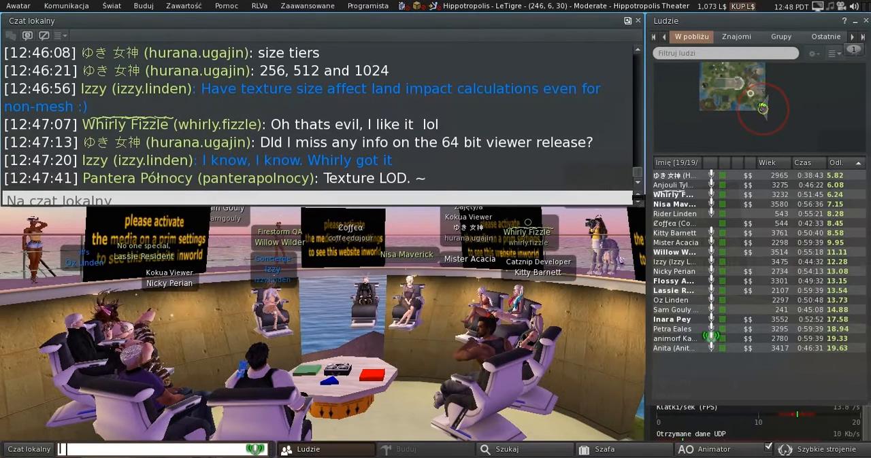
{"action": "type", "text": "I'd like to ask if t"}
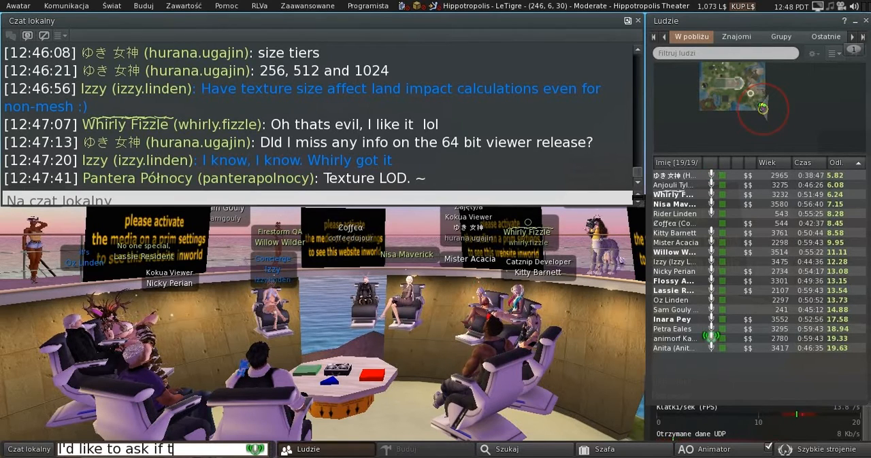
{"action": "type", "text": "here's poss"}
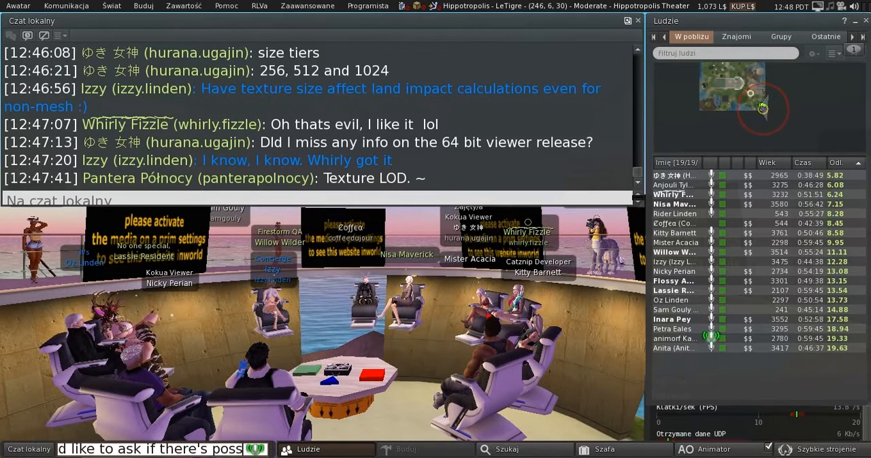
{"action": "type", "text": "to ask if there's possibility,"}
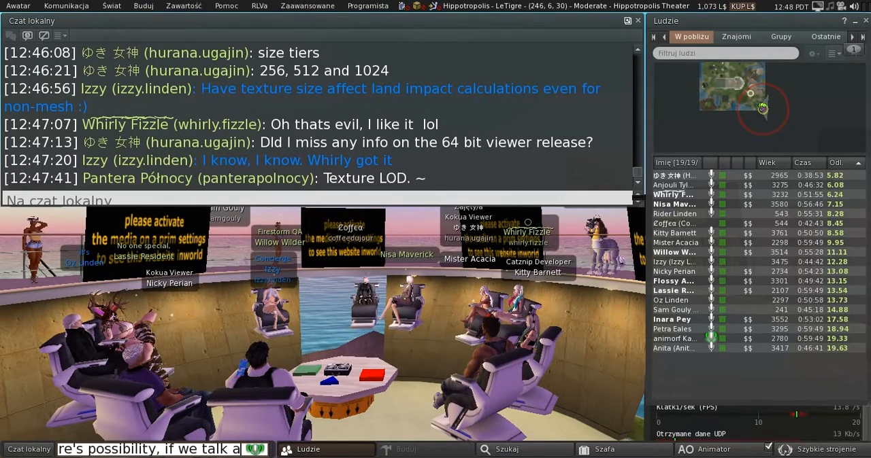
{"action": "type", "text": "if we talk about complexity"}
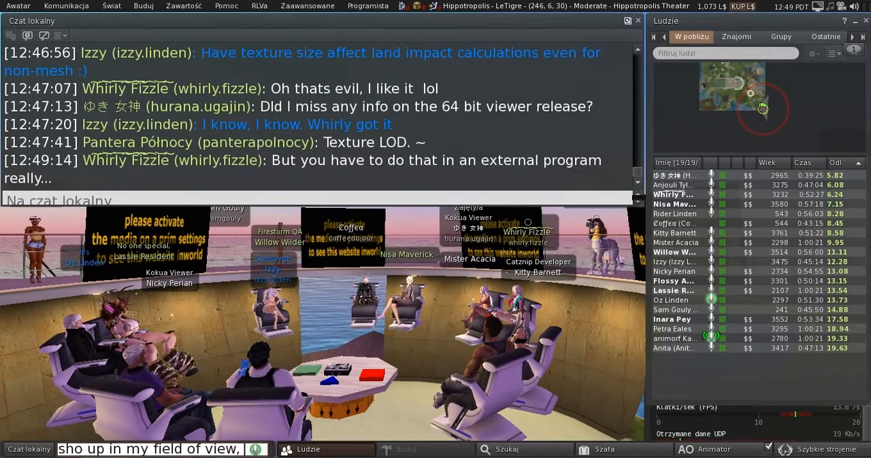
{"action": "type", "text": "view, my computer is dea"}
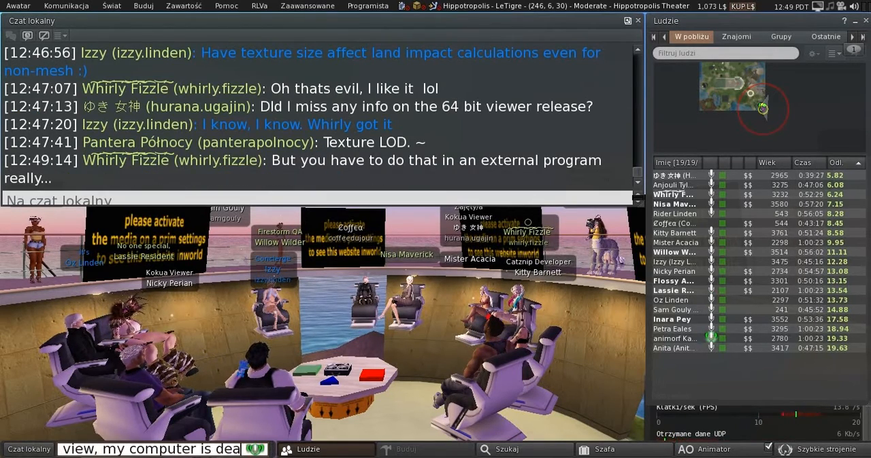
{"action": "type", "text": "computer is dead anyway."}
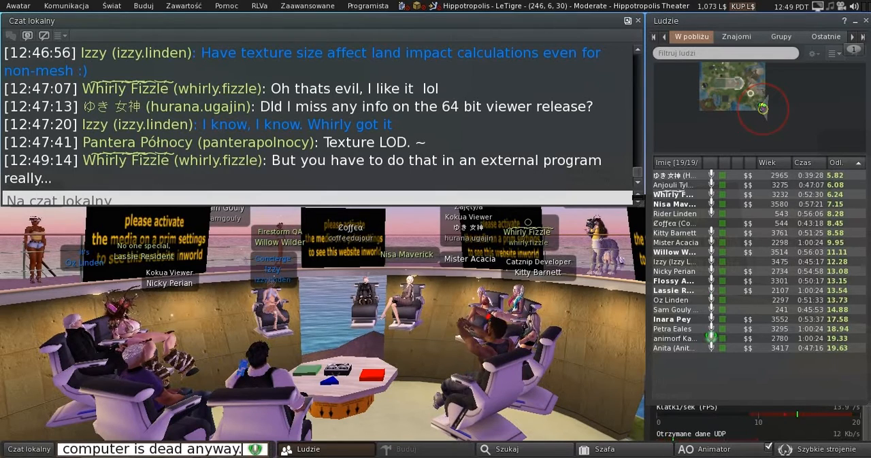